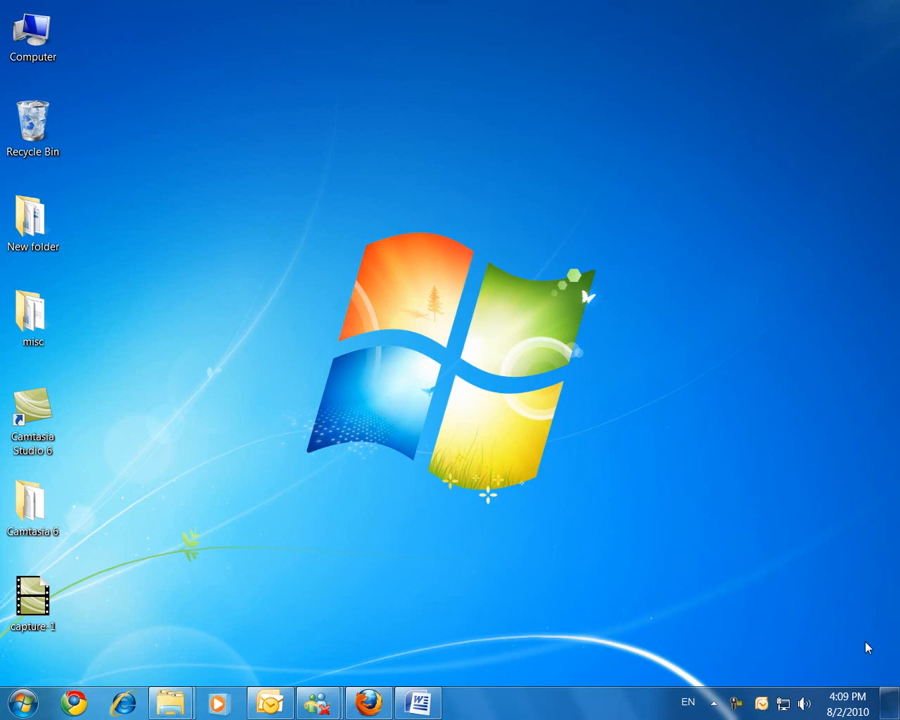
mouse_move(876, 652)
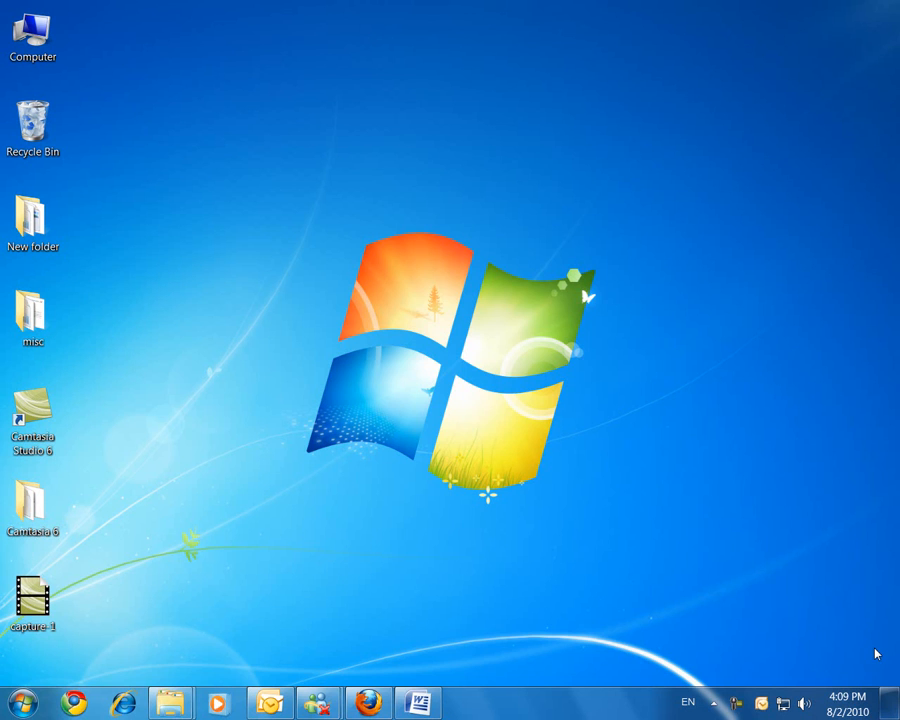
mouse_move(604, 658)
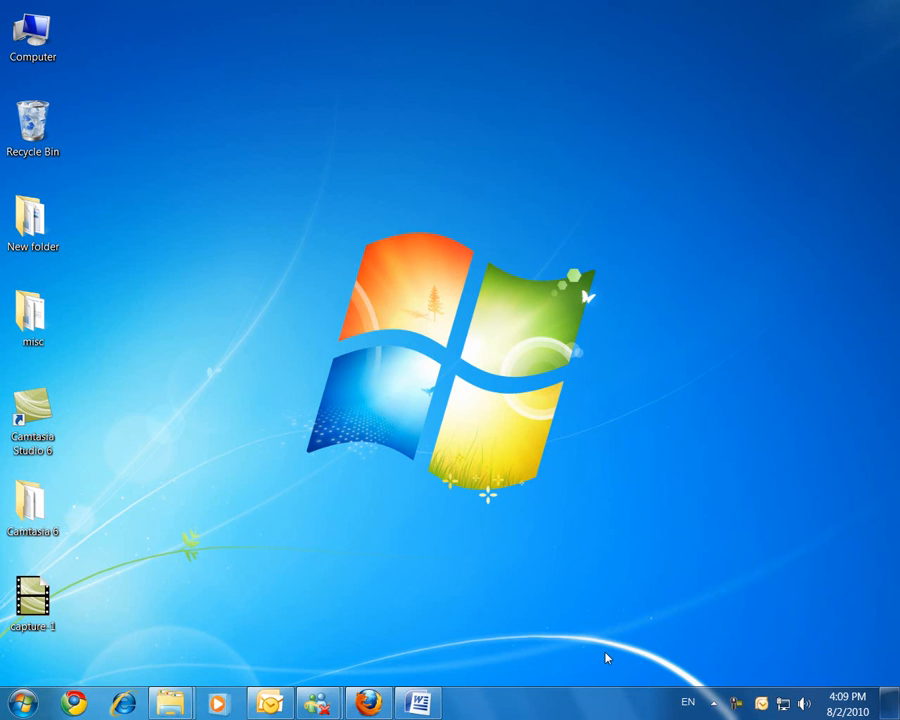
mouse_move(544, 678)
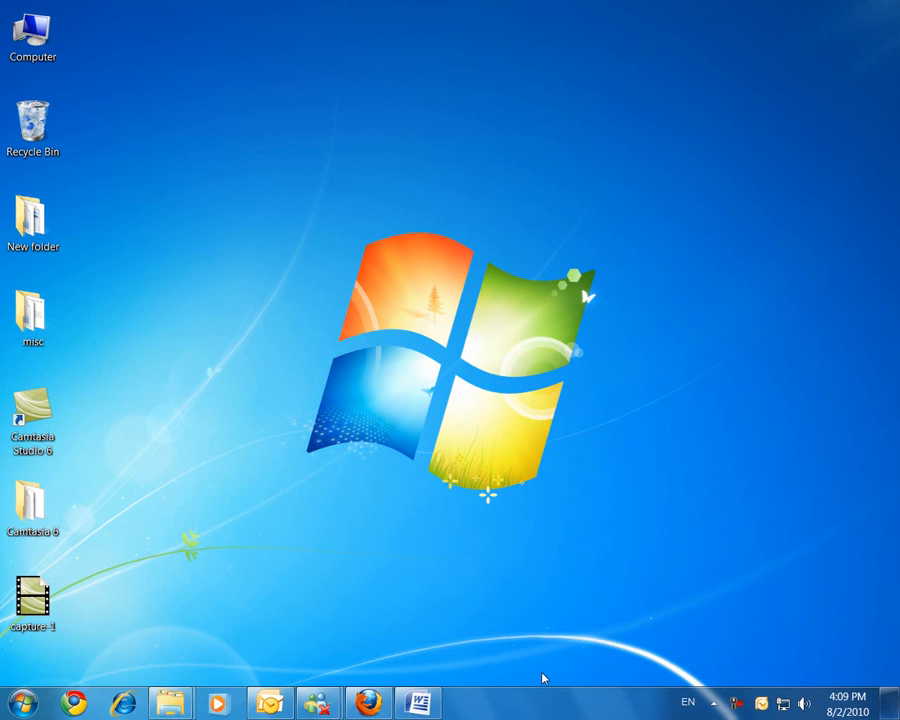
mouse_move(508, 700)
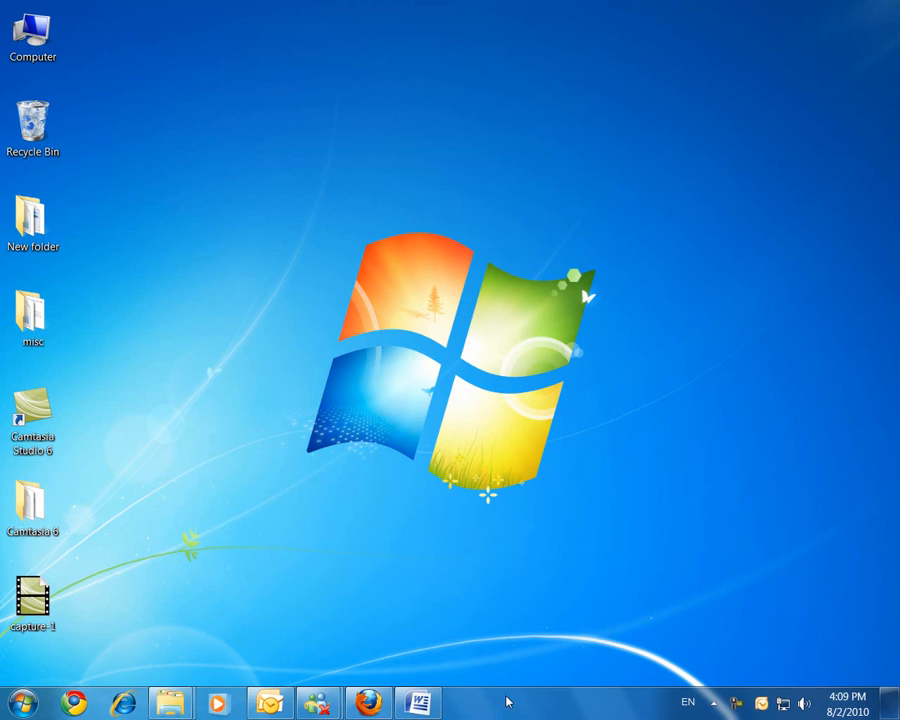
Start a blank Word document and bring up the Office Button menu for Word Options
left_click(404, 704)
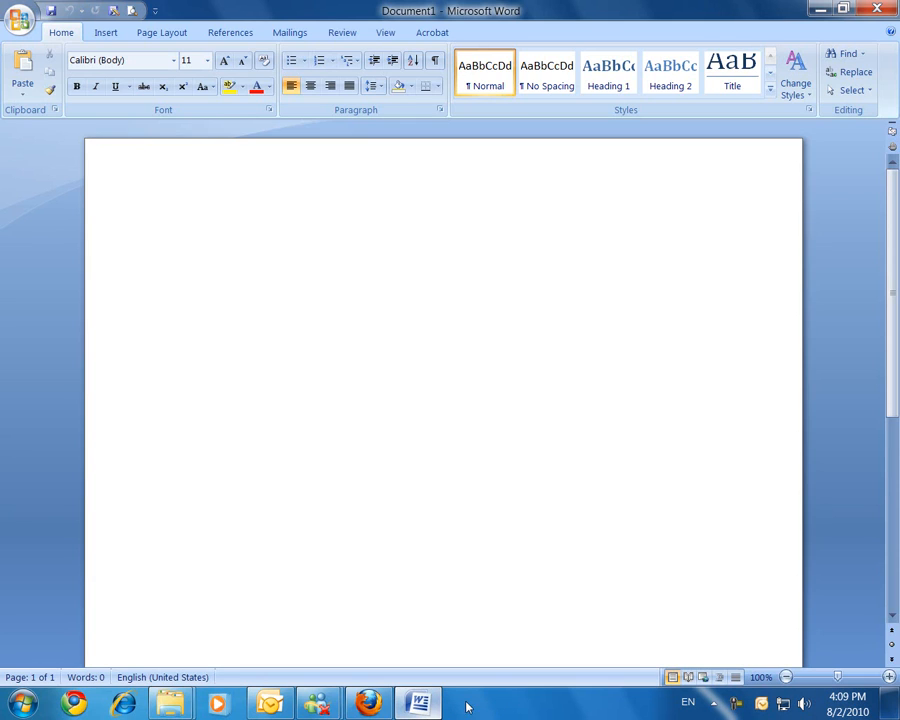
mouse_move(598, 508)
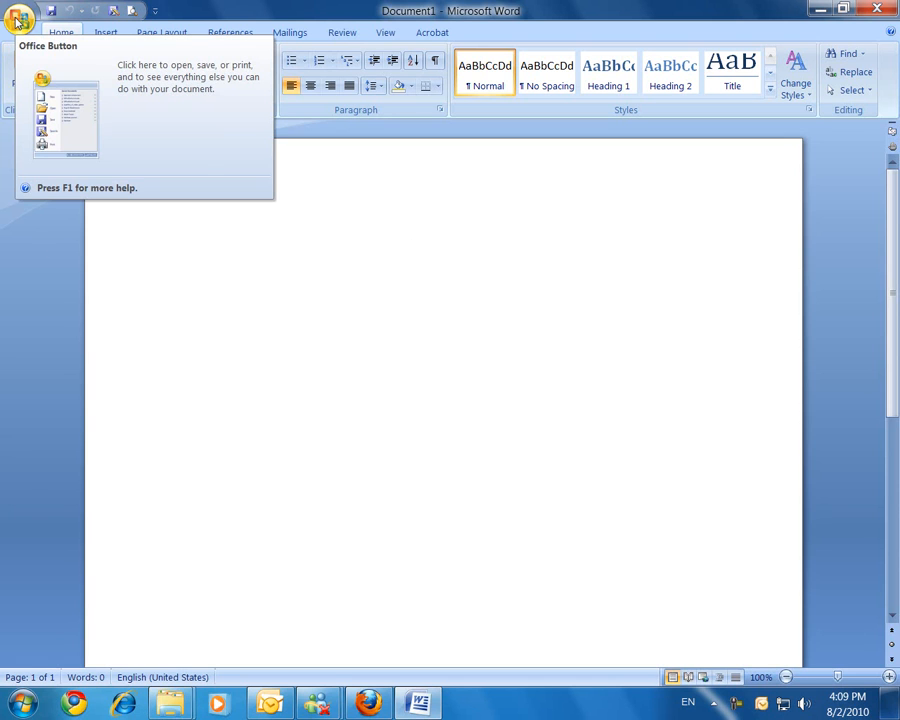
left_click(20, 18)
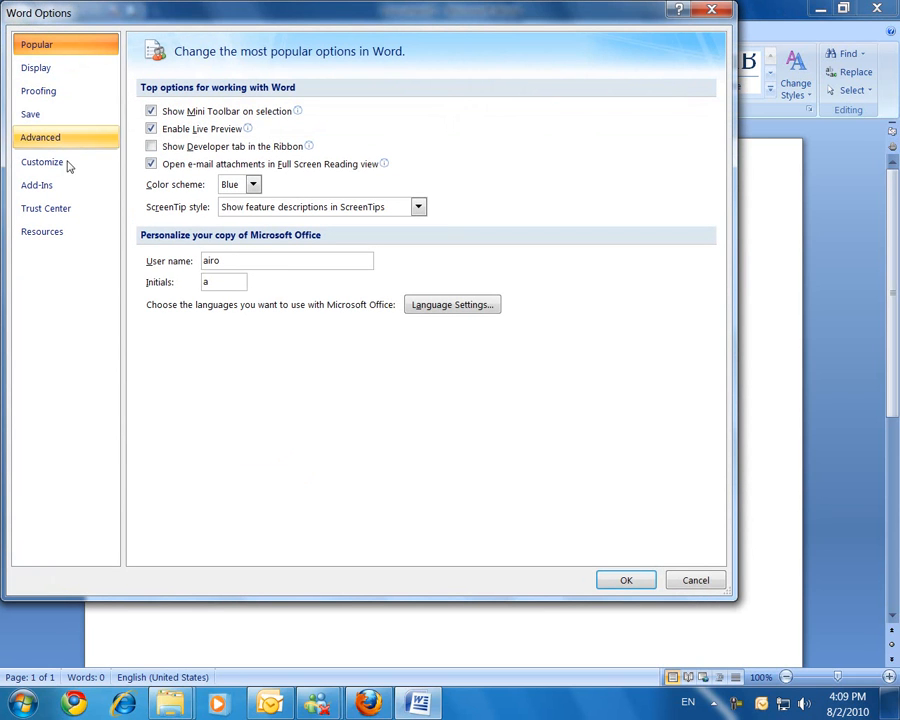
Add the Start Inking command to the Quick Access Toolbar from the All Commands list and confirm
left_click(42, 160)
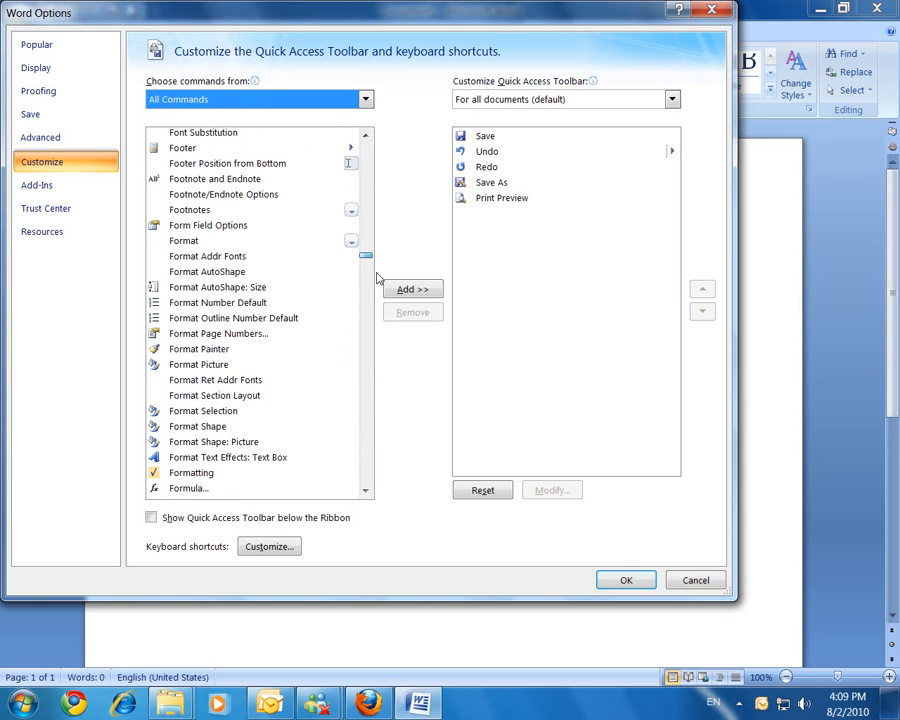
scroll("down", 3)
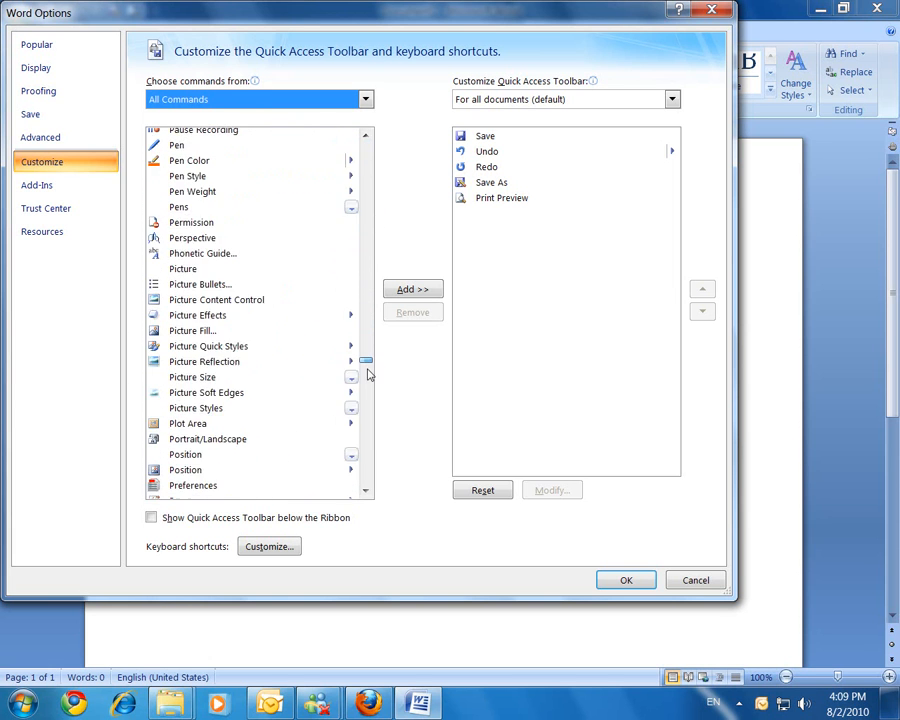
scroll("down", 3)
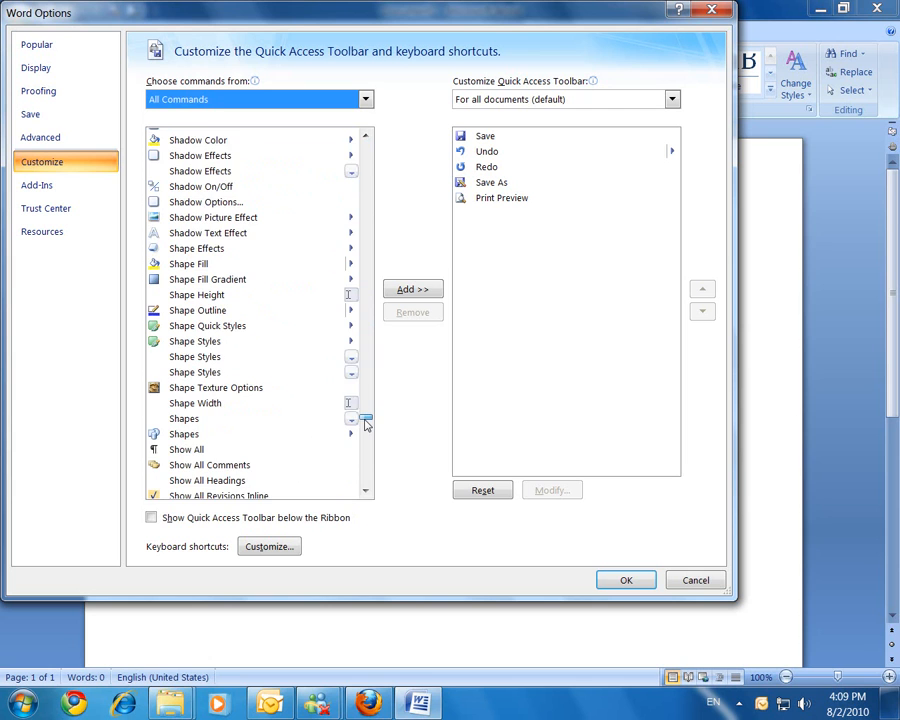
scroll("down", 3)
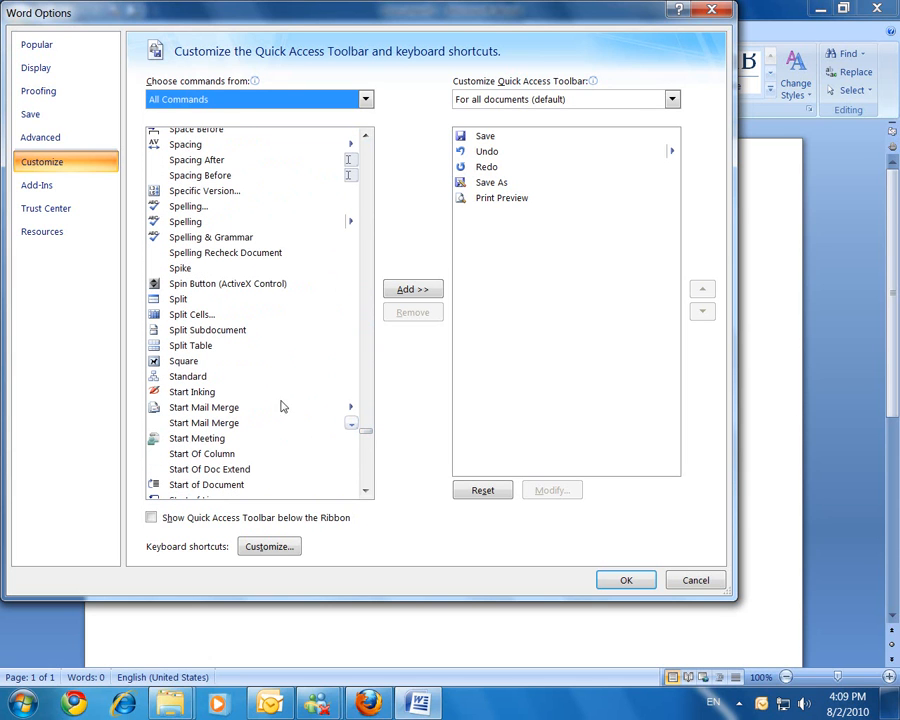
mouse_move(224, 368)
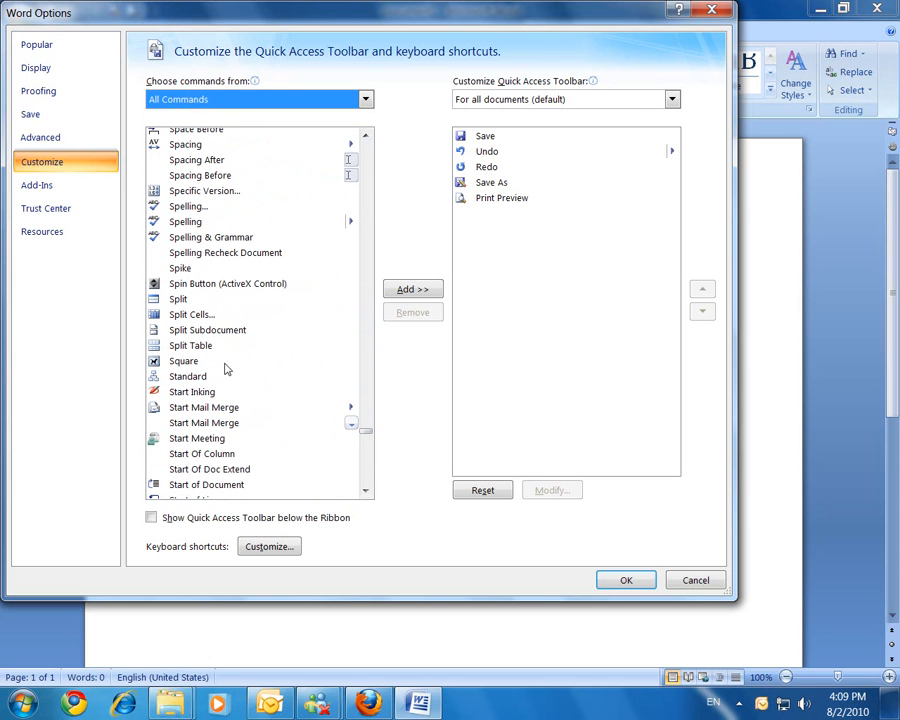
left_click(192, 390)
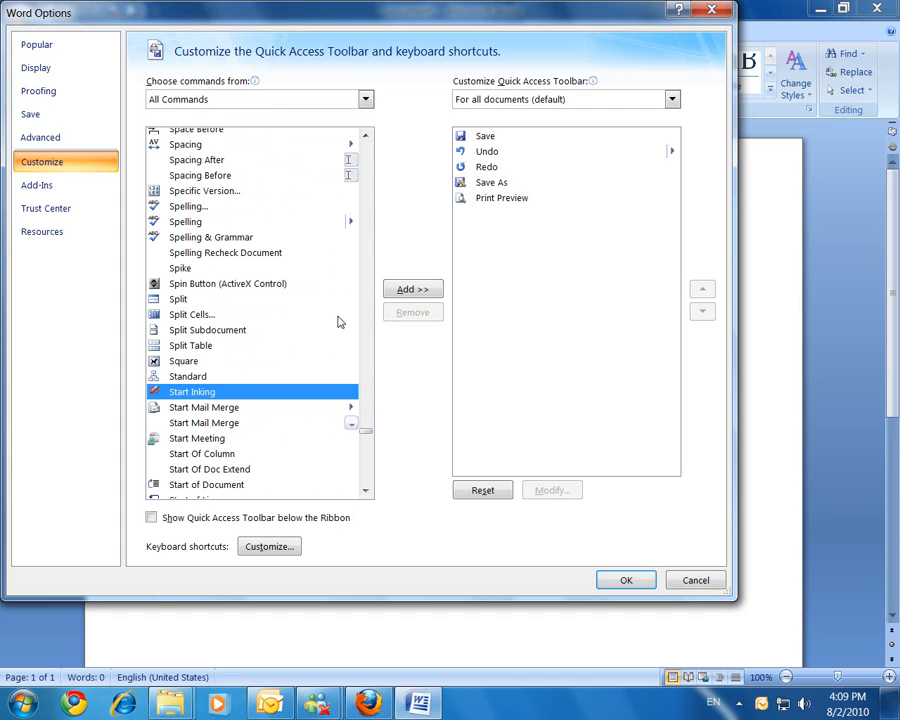
left_click(412, 288)
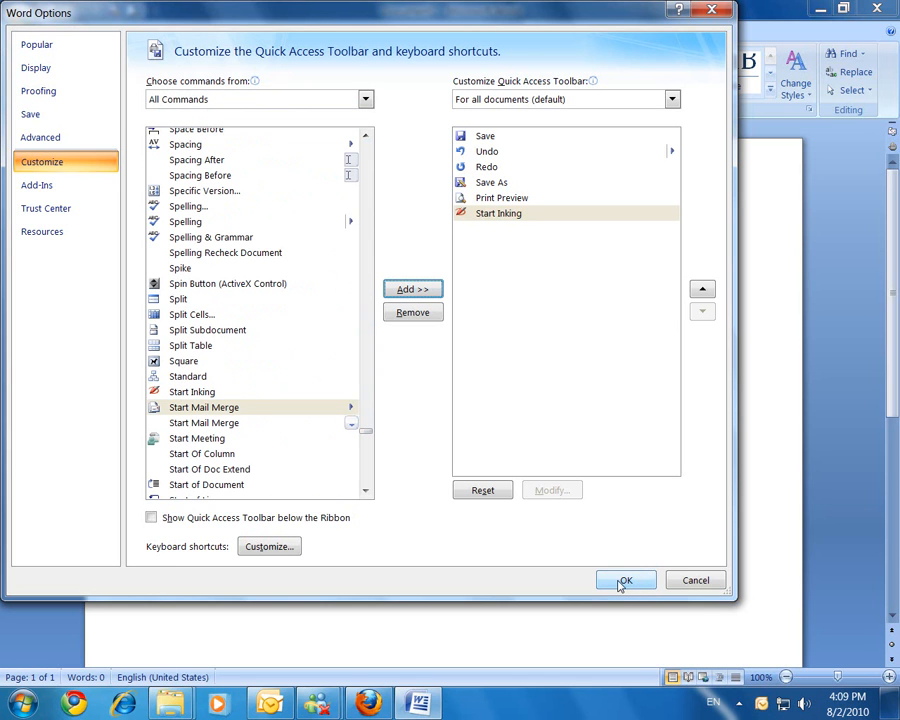
left_click(624, 580)
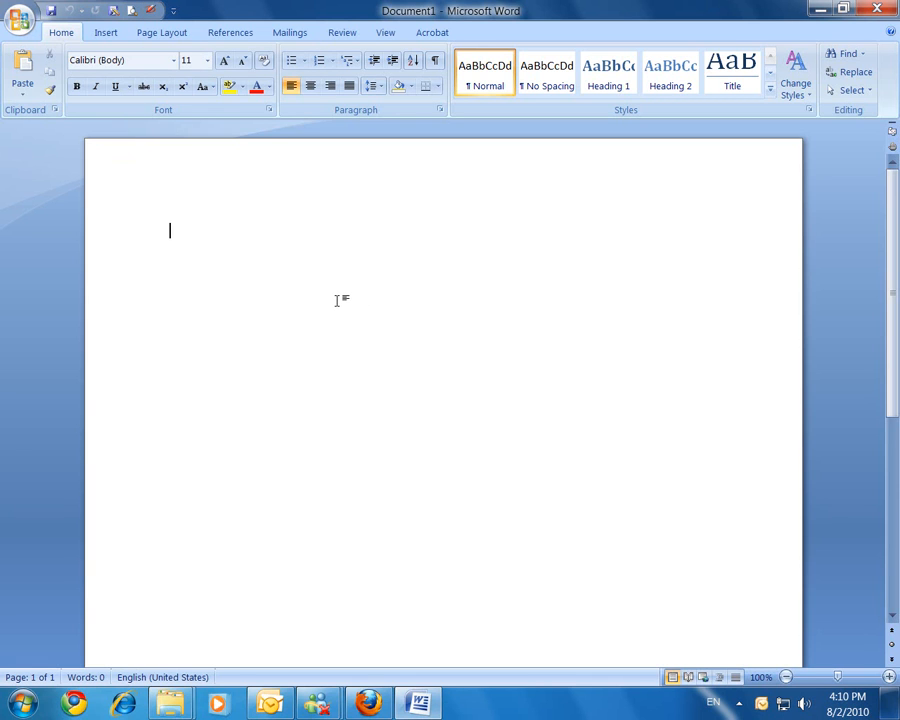
mouse_move(344, 304)
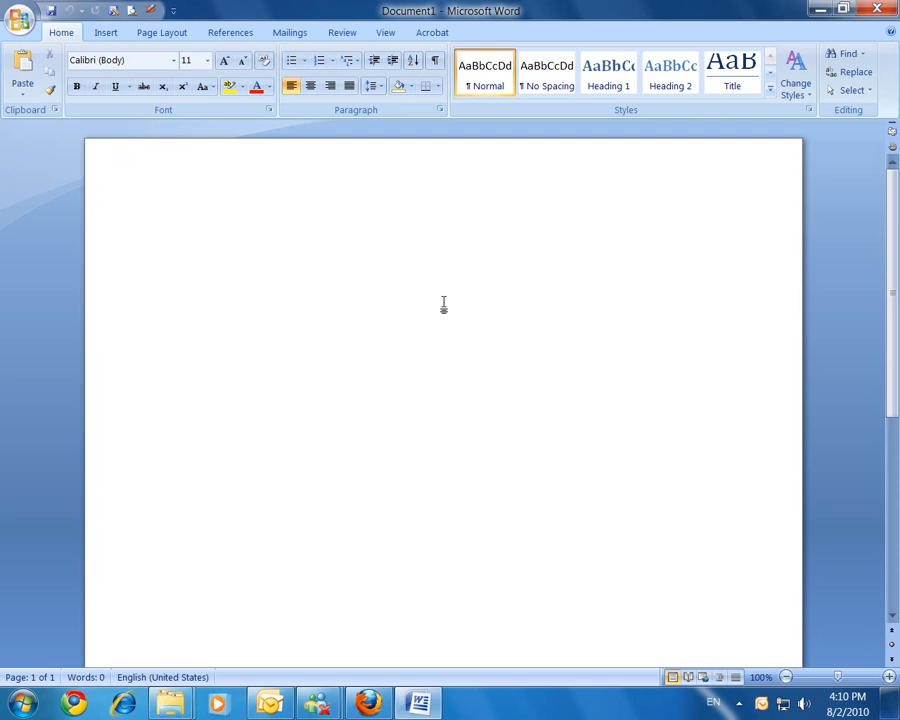
mouse_move(168, 208)
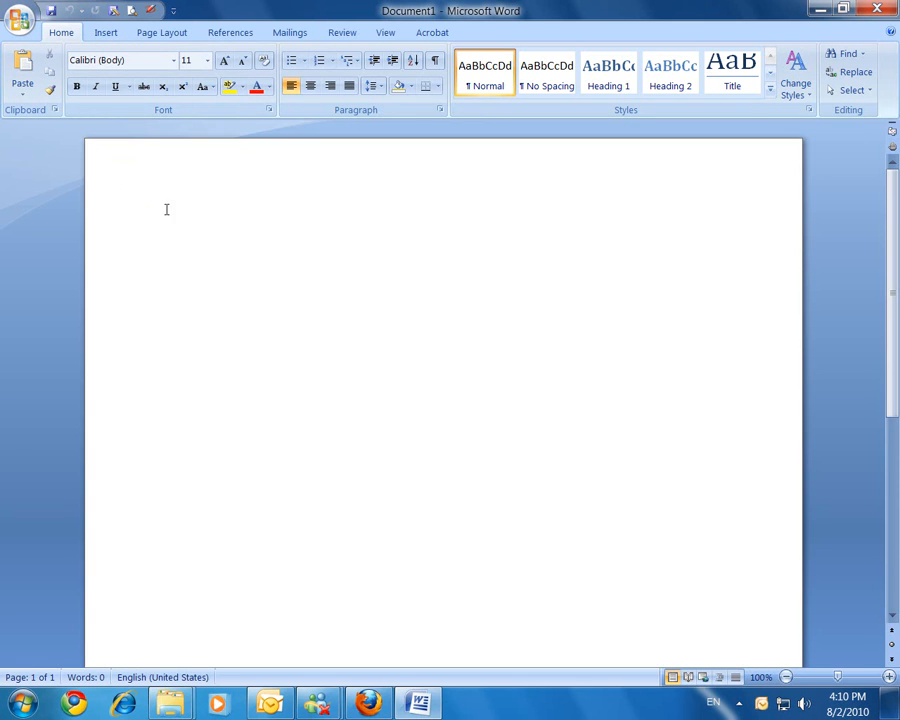
left_click(170, 230)
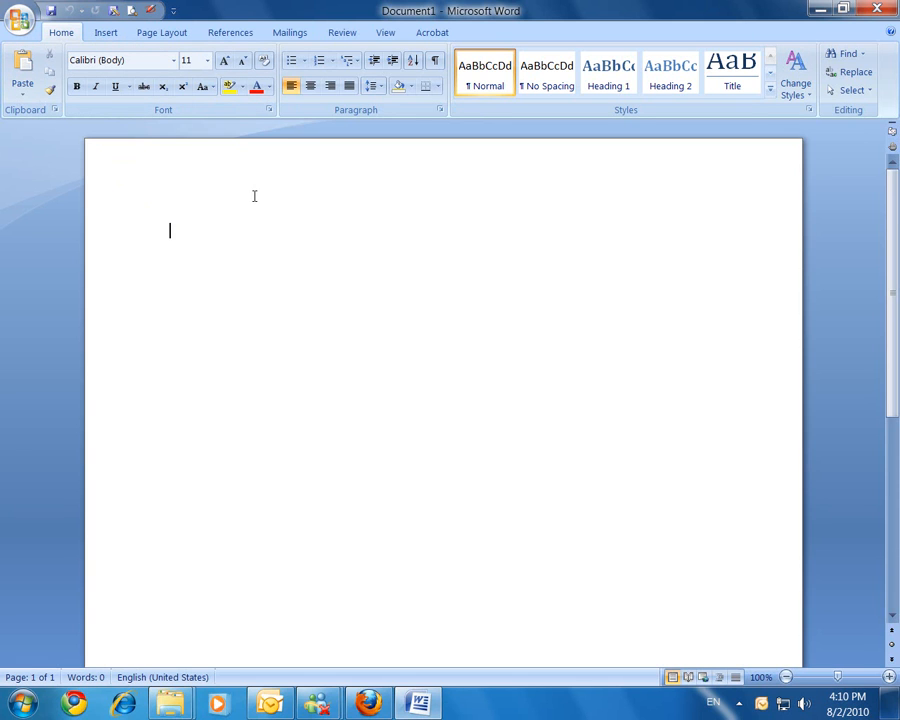
mouse_move(266, 200)
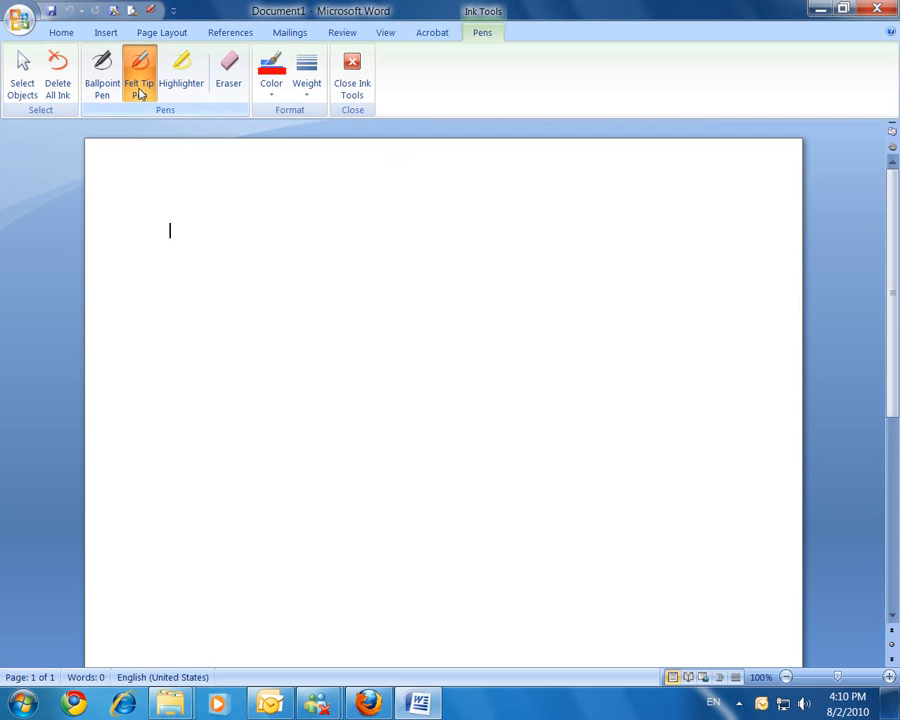
mouse_move(140, 76)
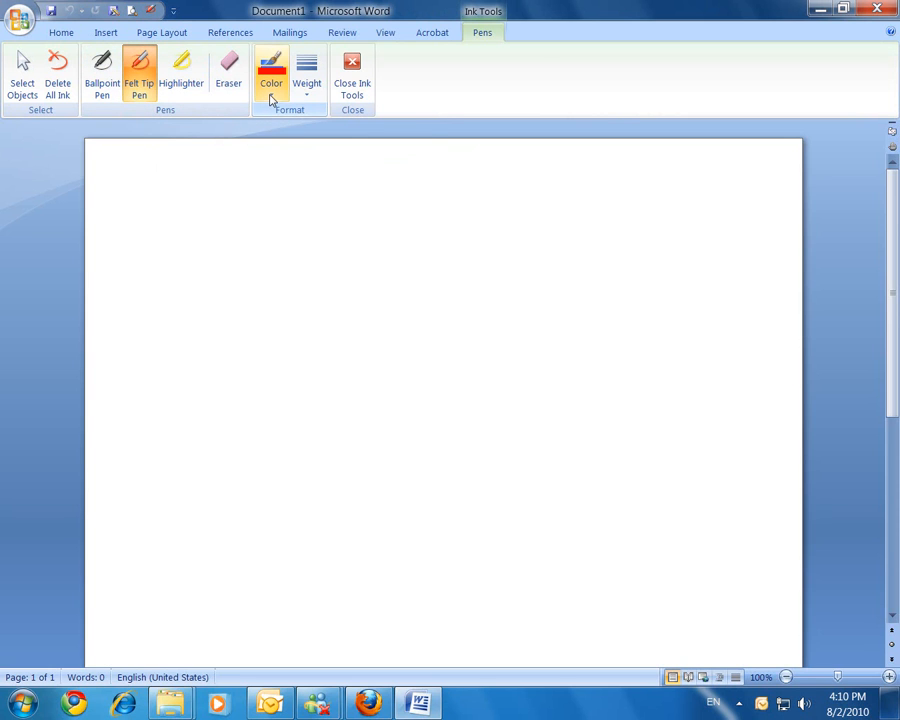
Set the felt-tip pen's ink colour to brown and choose its line weight
left_click(272, 70)
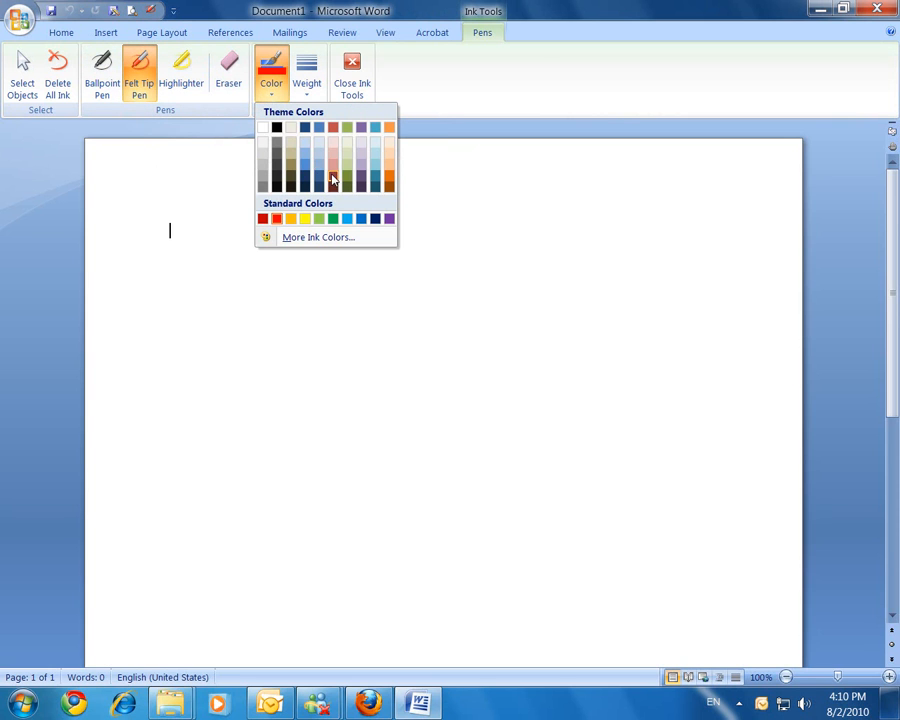
left_click(306, 70)
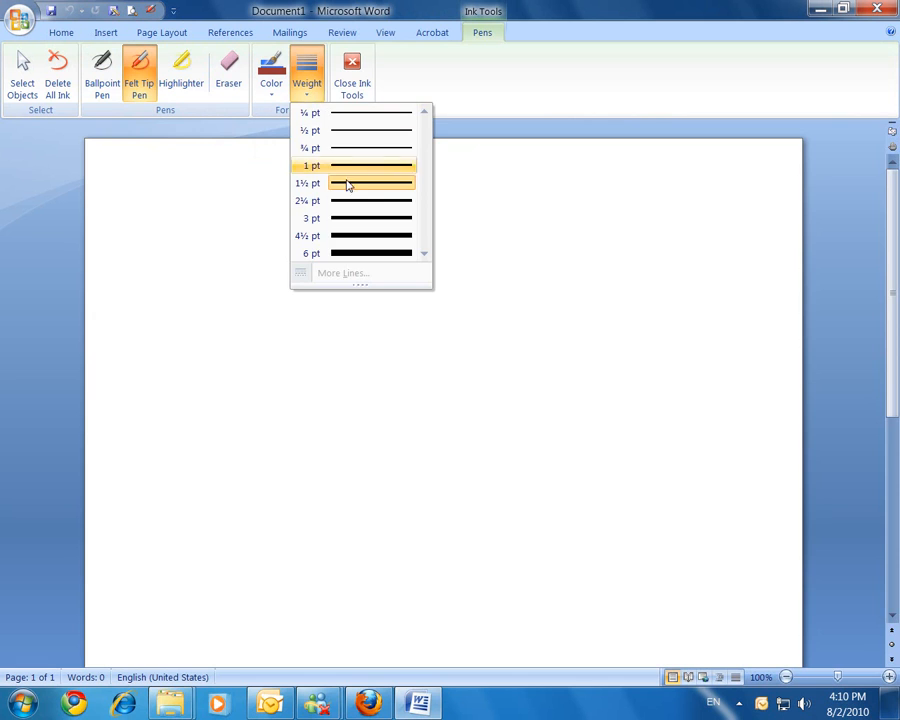
left_click(348, 184)
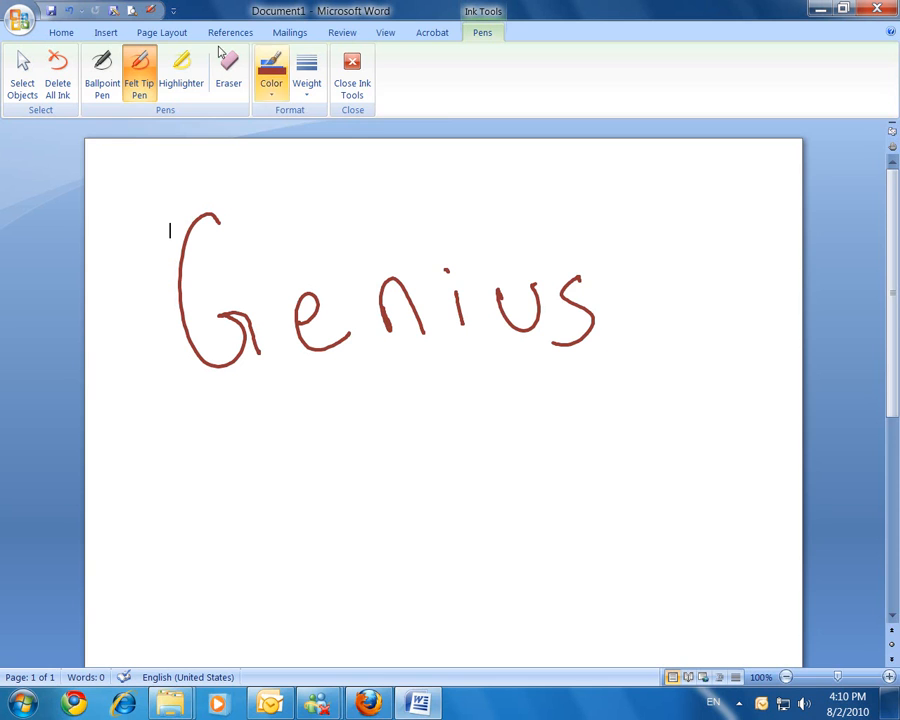
Bring up the Office menu to save the handwritten 'Genius' document
left_click(58, 80)
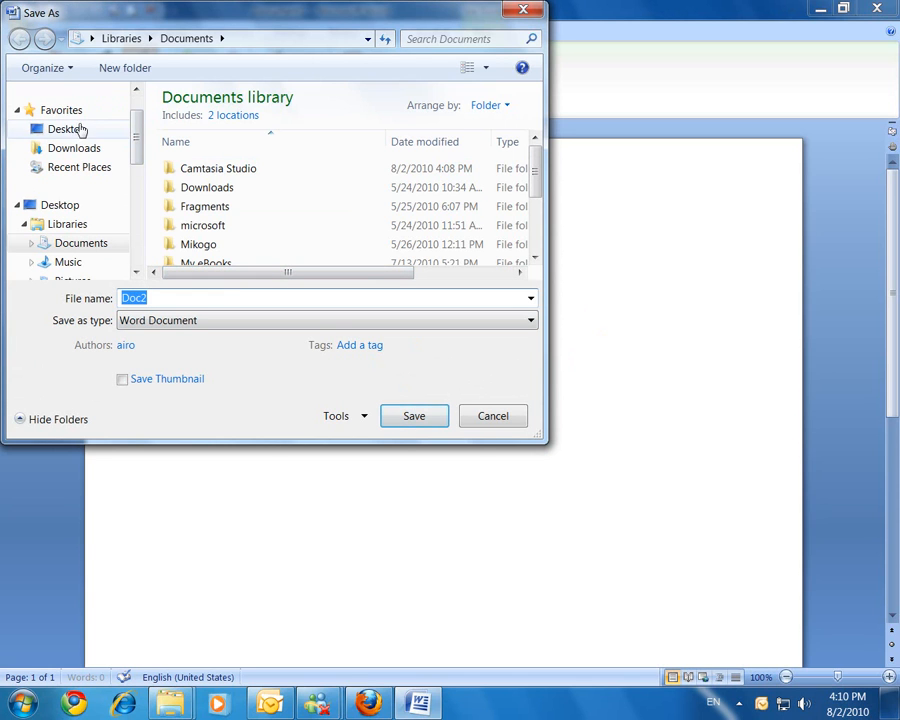
Choose the Desktop as the save location for the Genius Word document
left_click(68, 128)
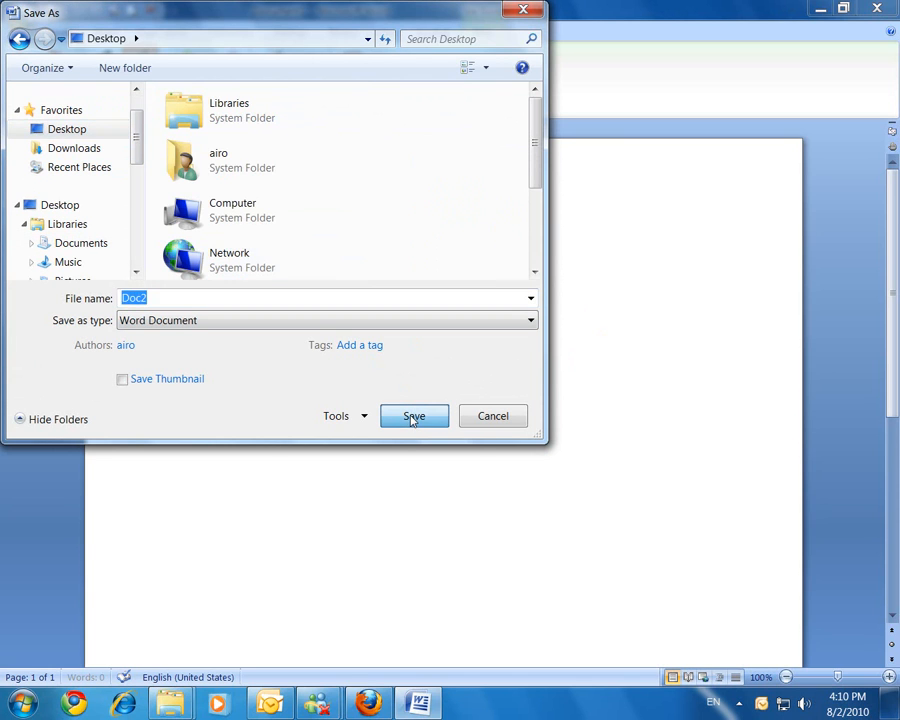